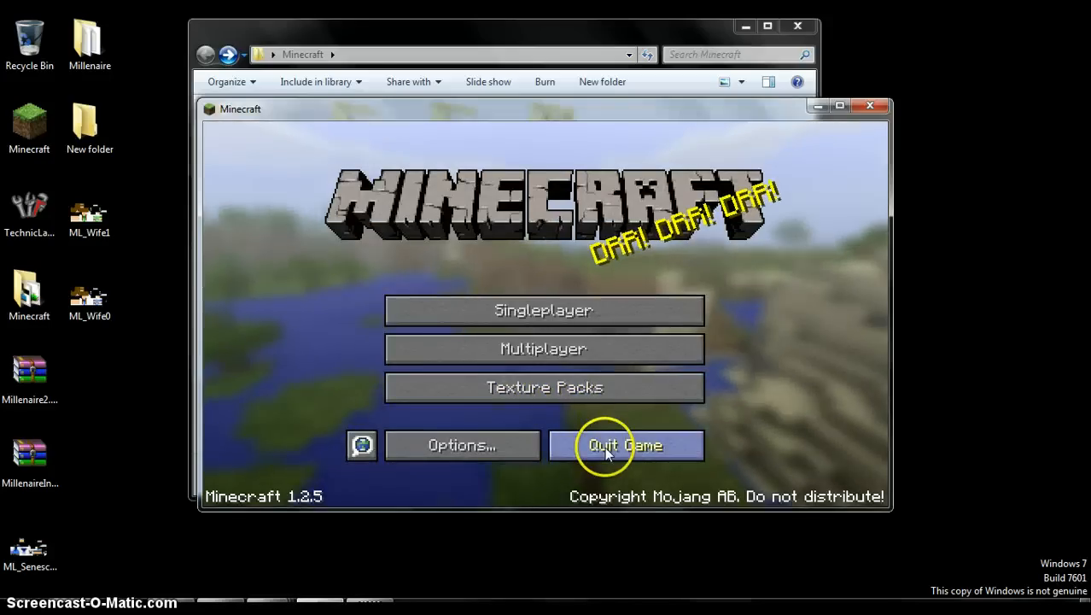
- Quit Minecraft from the title screen
click(624, 445)
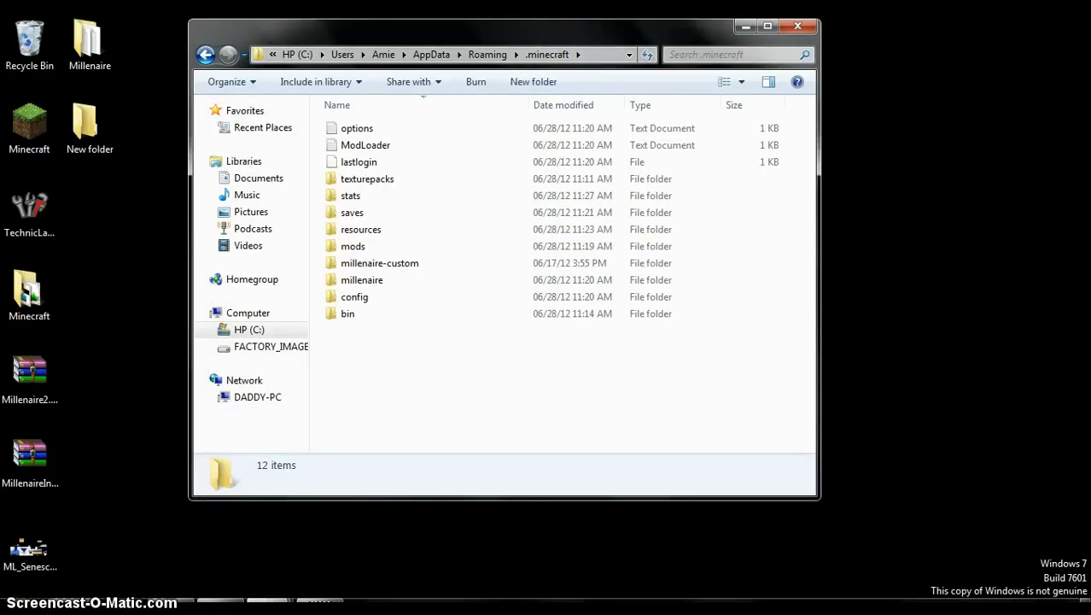
- Launch Run from the Start menu and go to %appdata
click(13, 603)
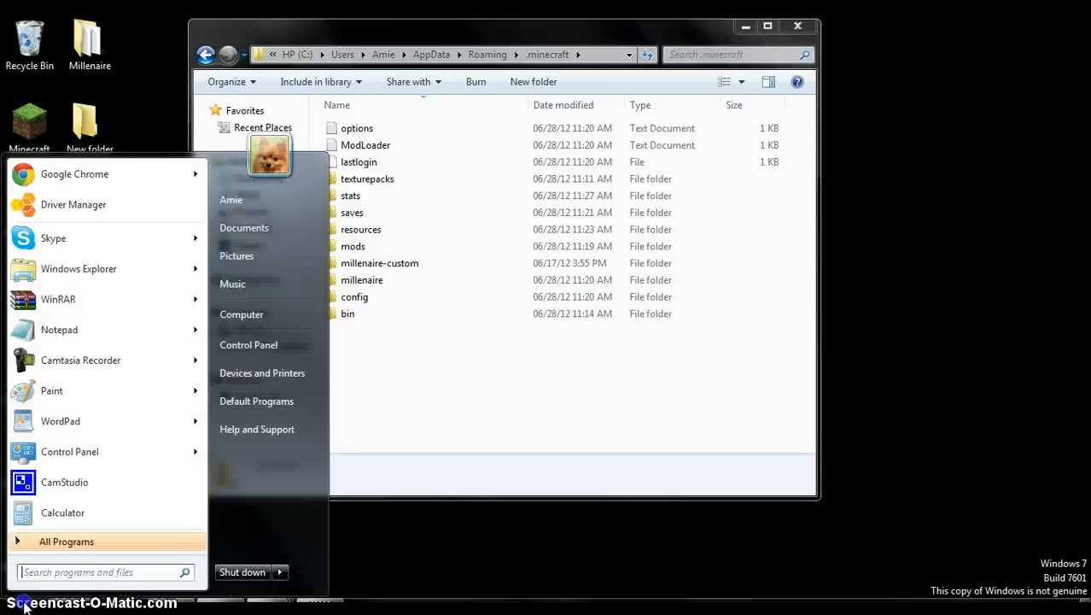
text(run)
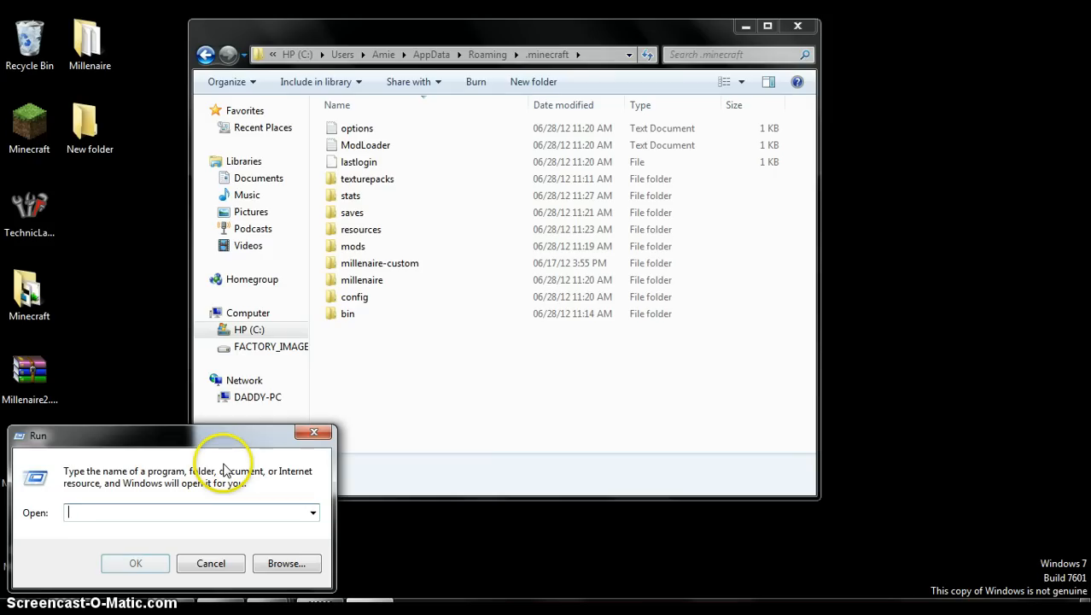
text(%appdata)
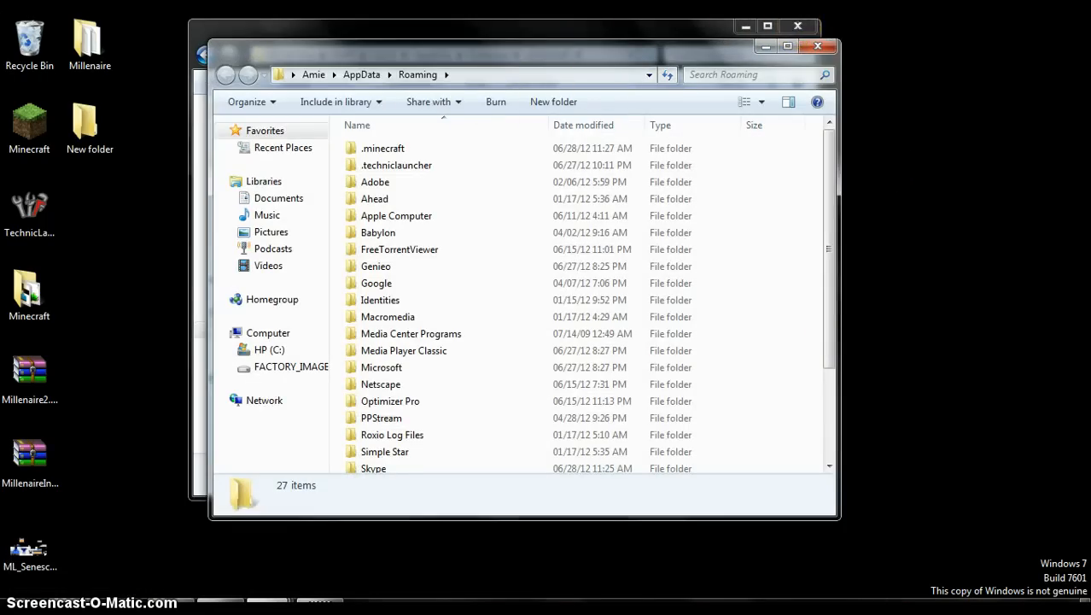
- Open the .minecraft folder and try entering a subfolder
double_click(382, 147)
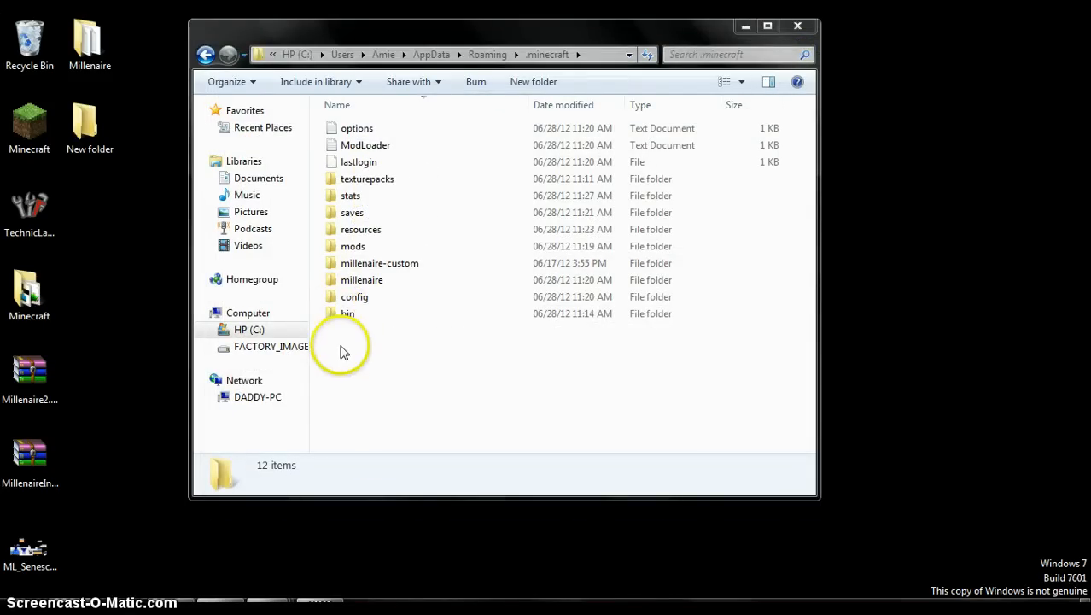
click(355, 296)
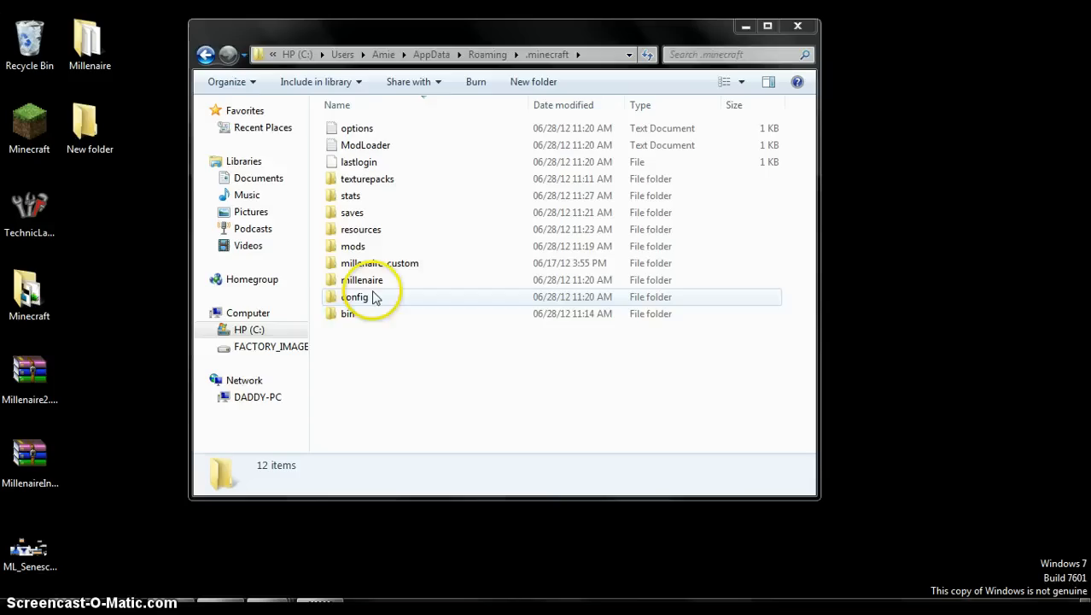
click(347, 313)
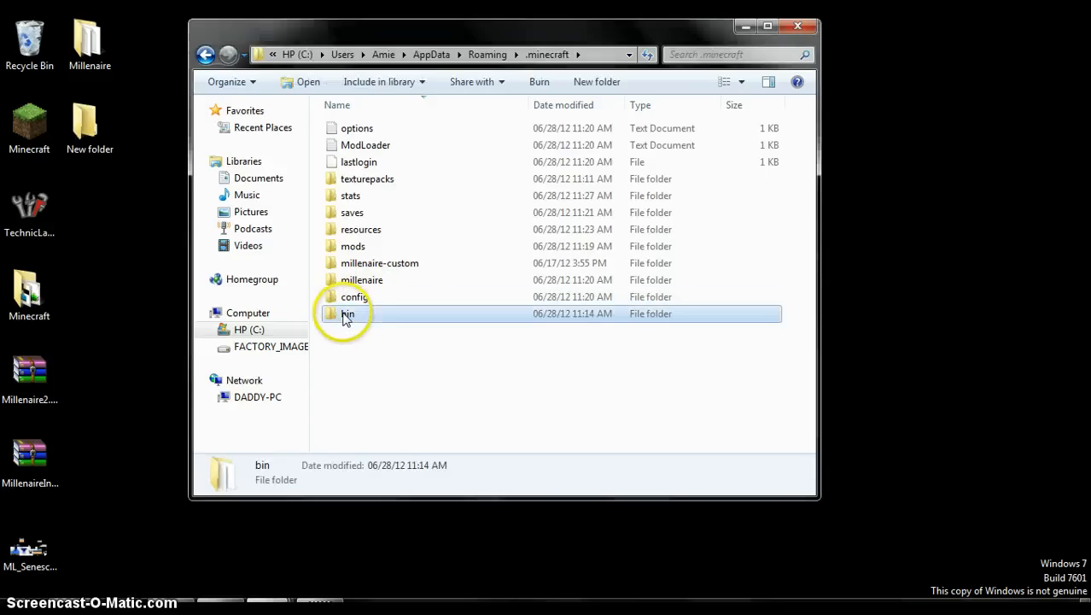
double_click(348, 313)
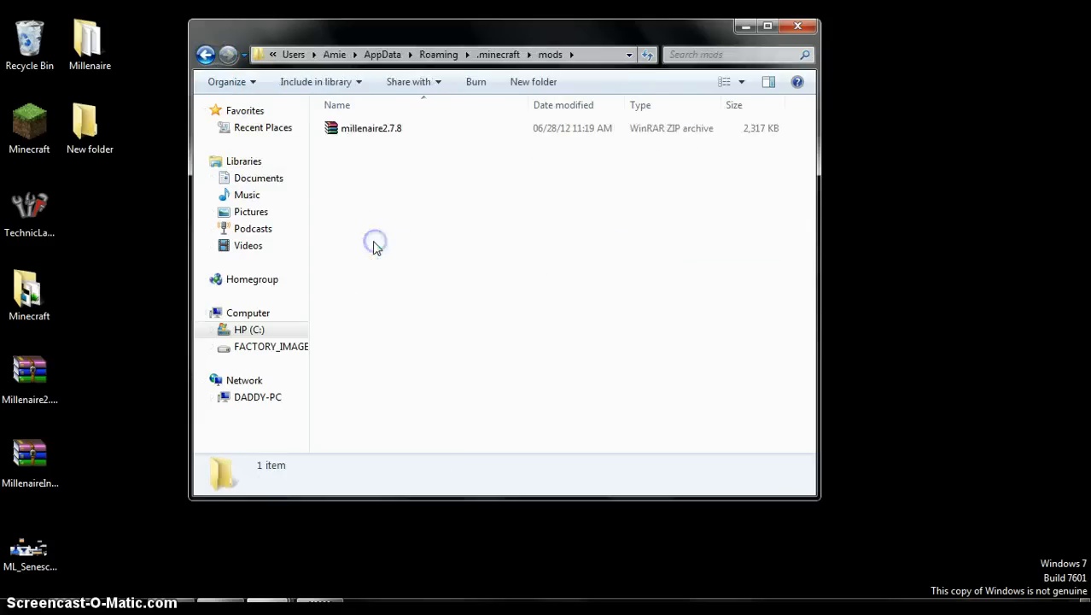
- Go back to .minecraft, enter mods, and open millenaire2.7.8 in WinRAR
click(207, 55)
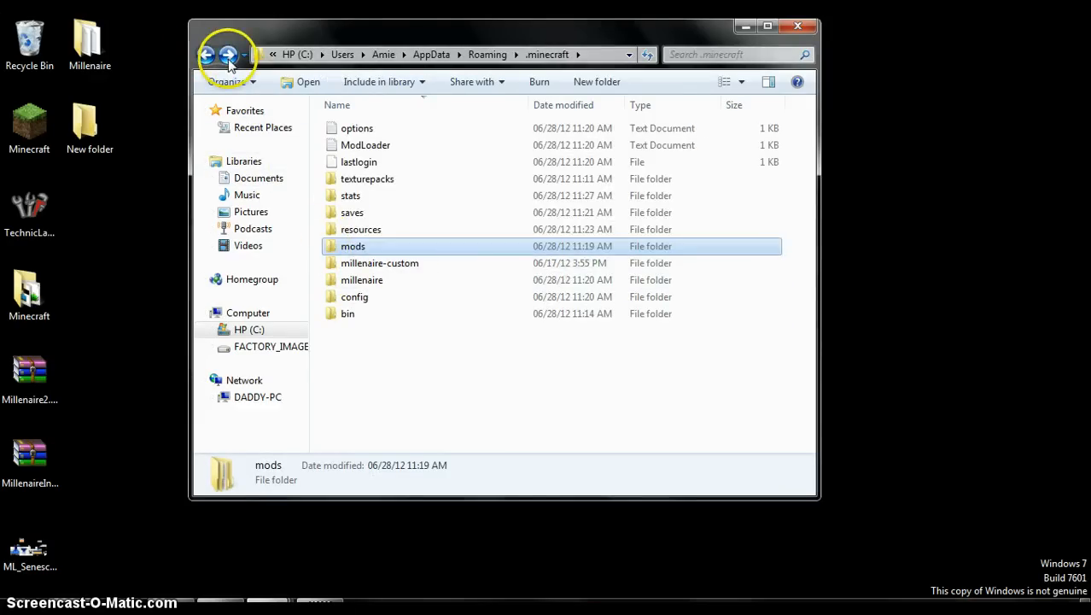
double_click(352, 246)
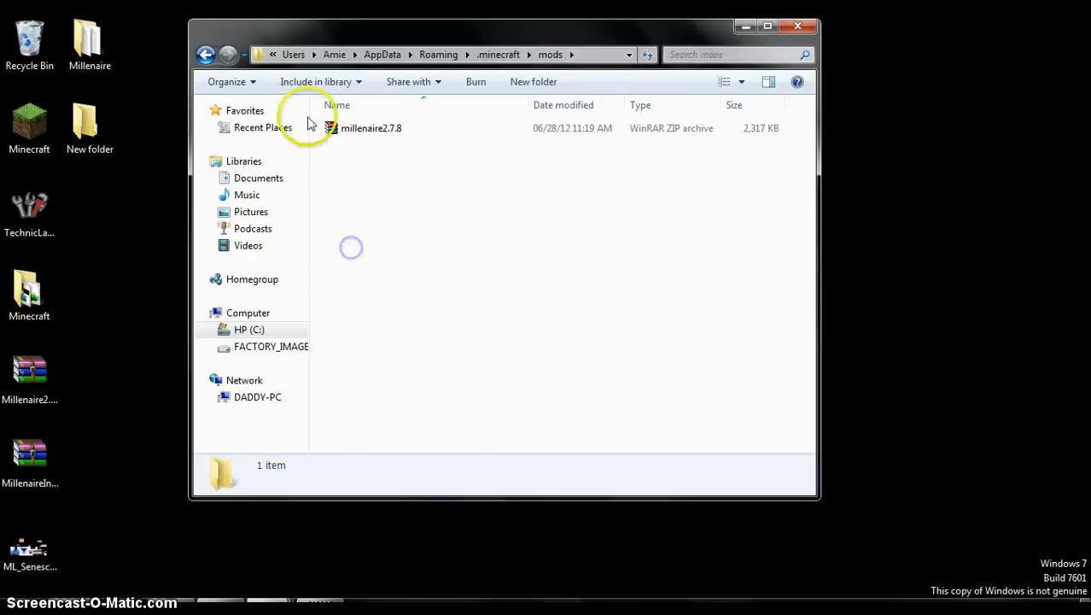
mouse_move(32, 427)
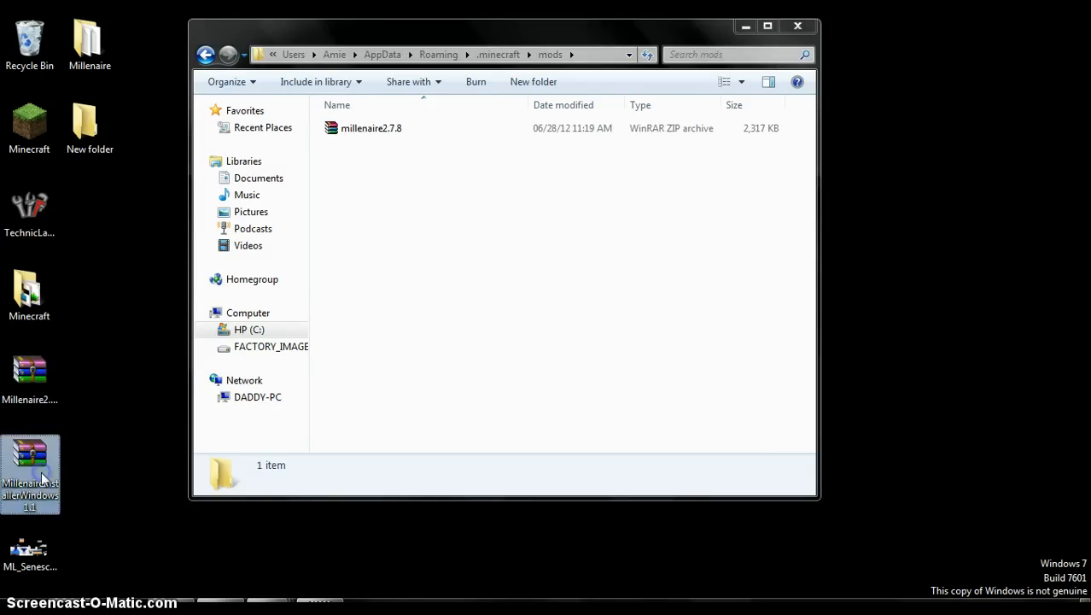
click(372, 128)
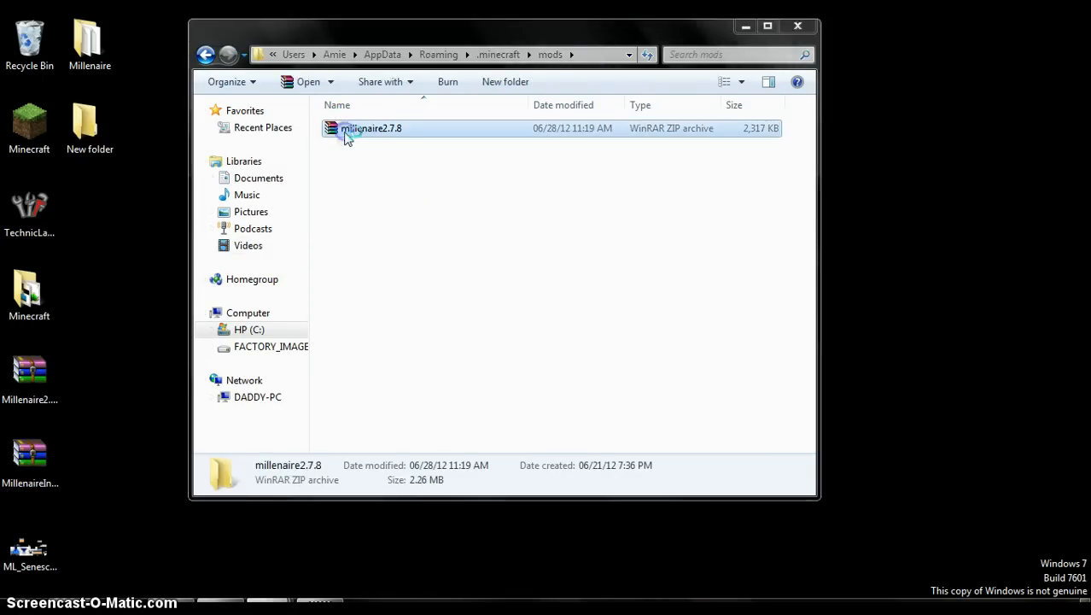
double_click(371, 128)
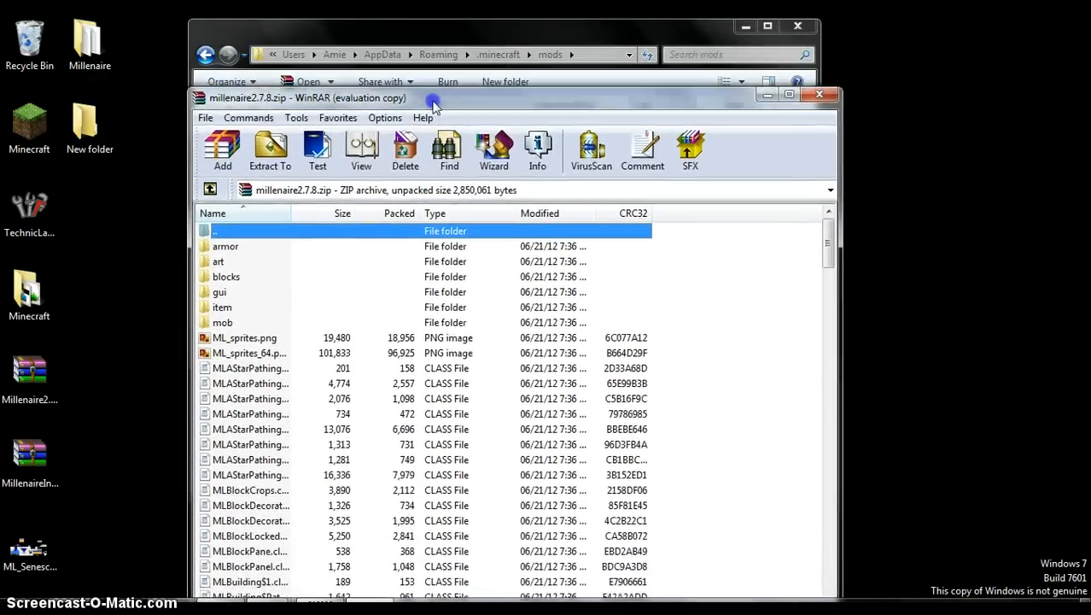
- Browse to mob/norman in the archive and preview ML_Girl0 and ML_Girl1
double_click(222, 322)
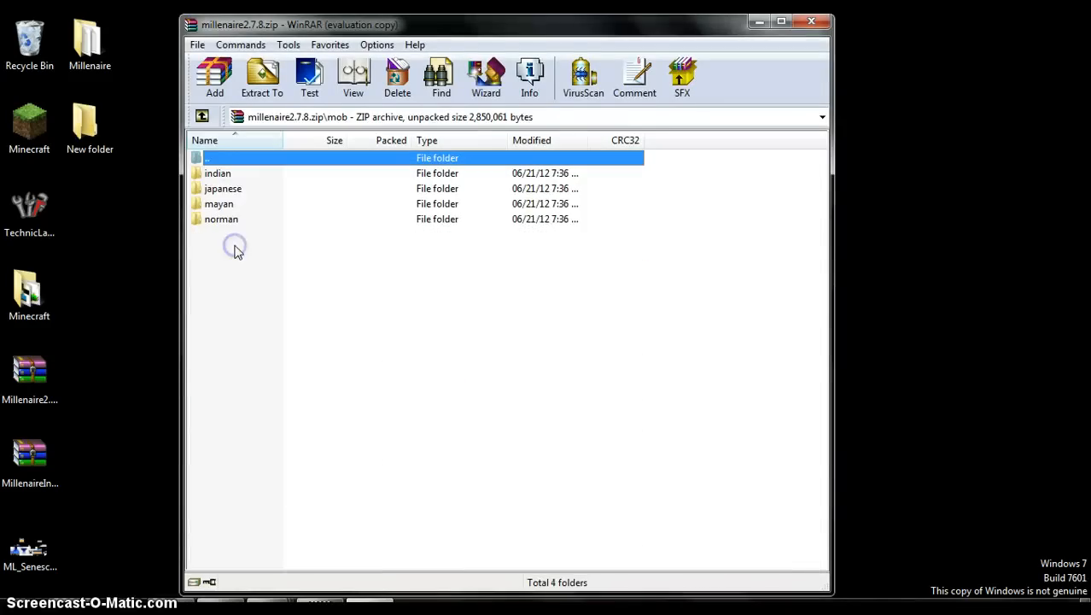
mouse_move(222, 228)
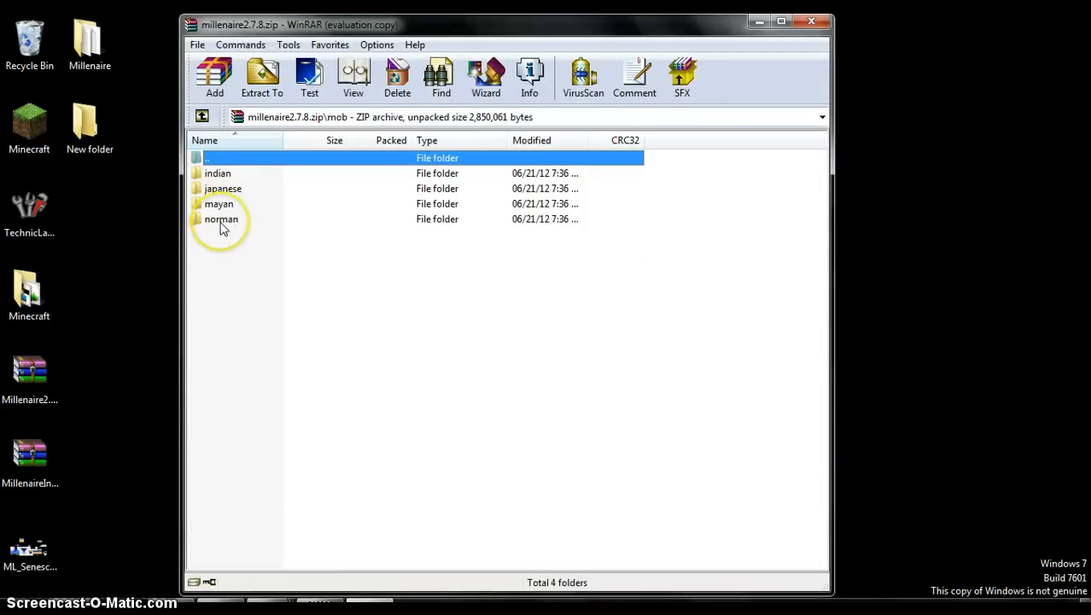
double_click(220, 218)
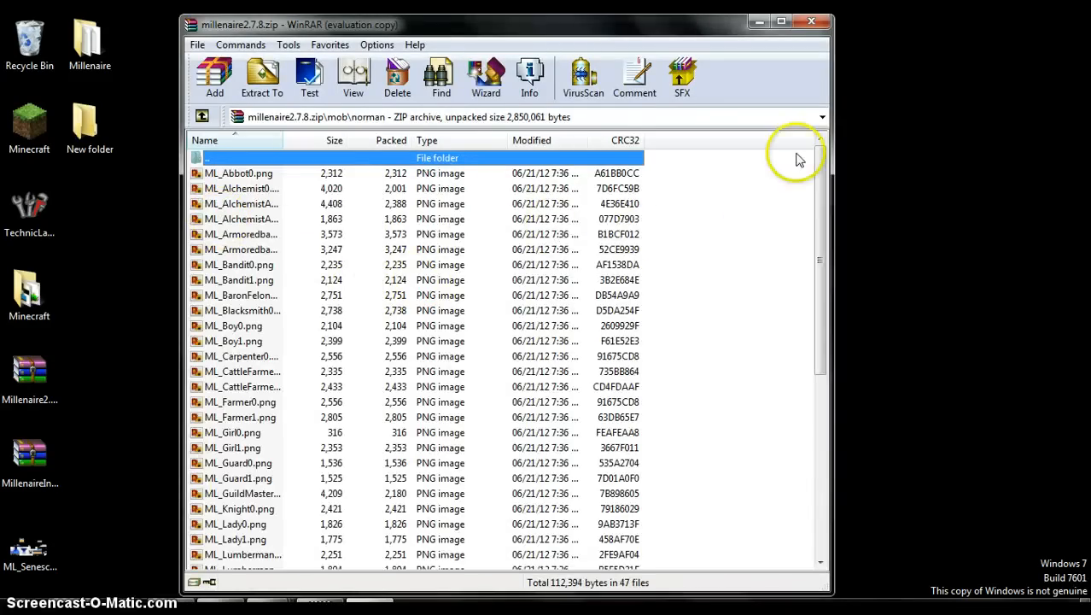
scroll(down, 3)
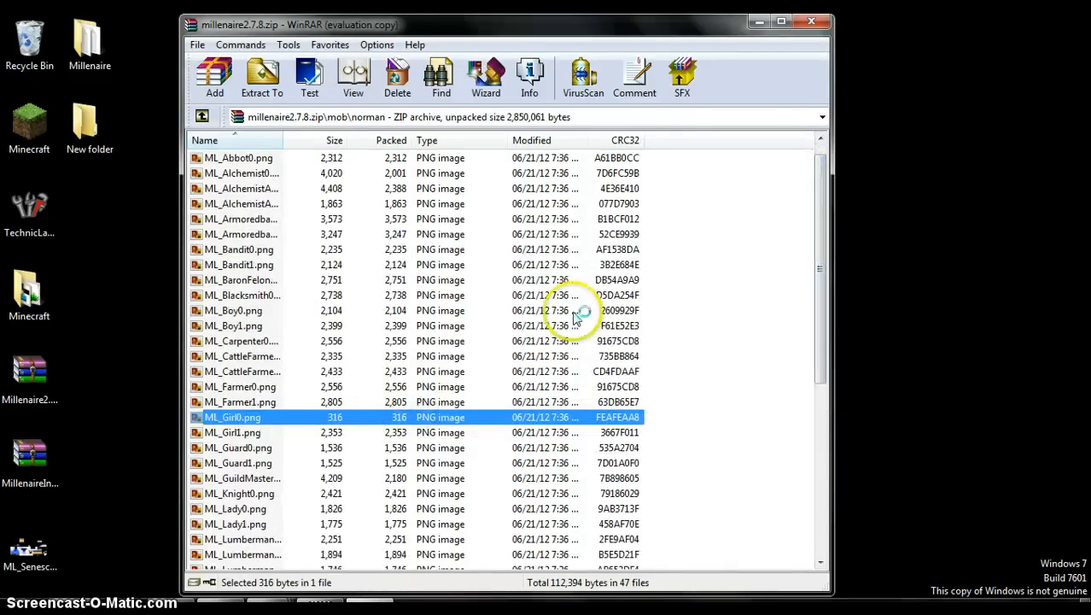
double_click(232, 417)
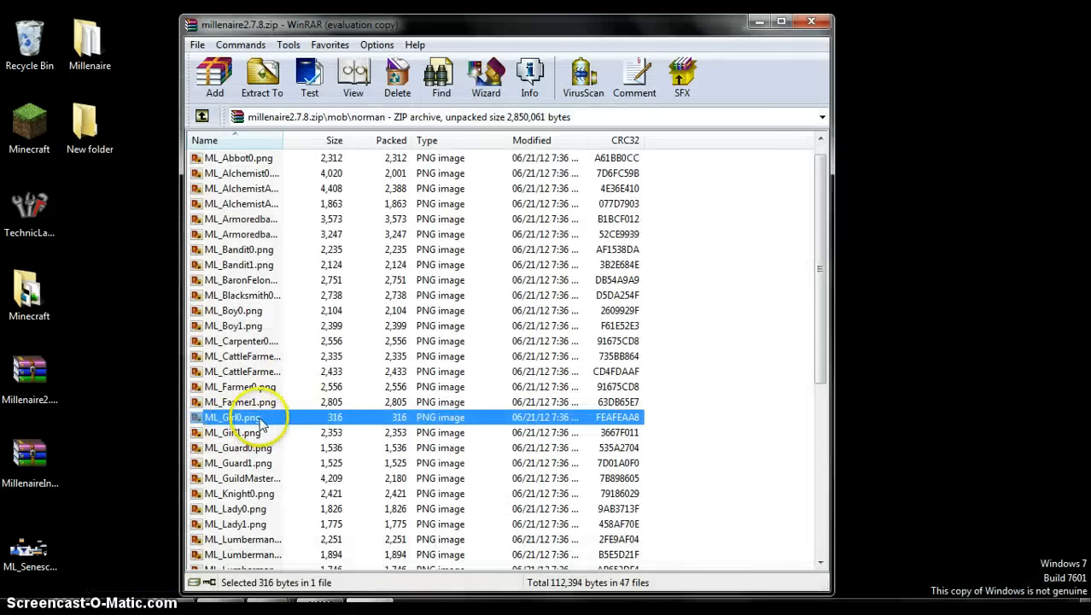
double_click(230, 432)
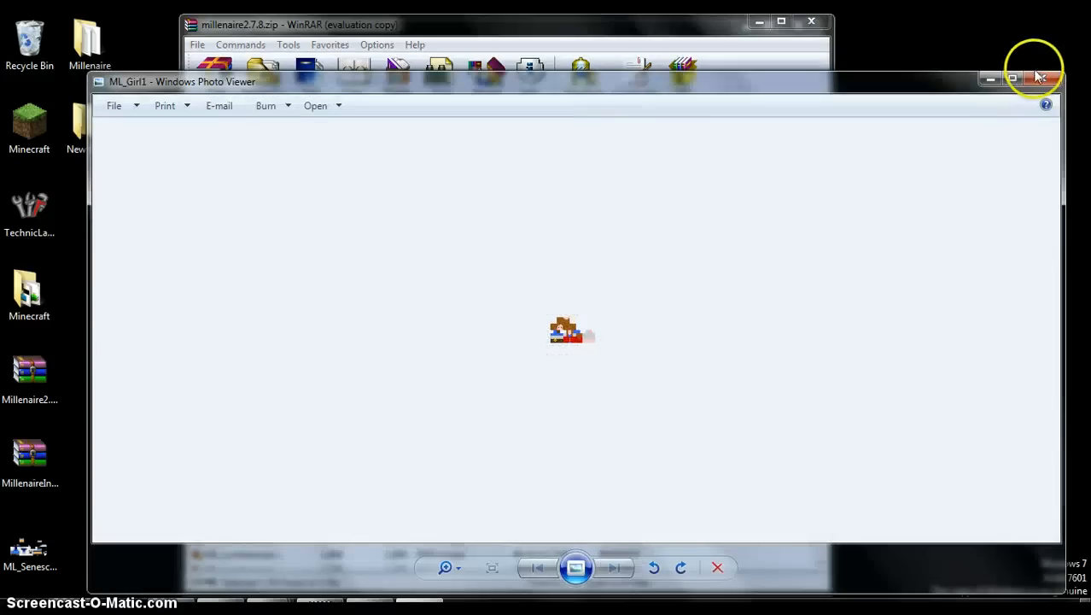
- Close the ML_Girl1 preview in Windows Photo Viewer
click(1040, 77)
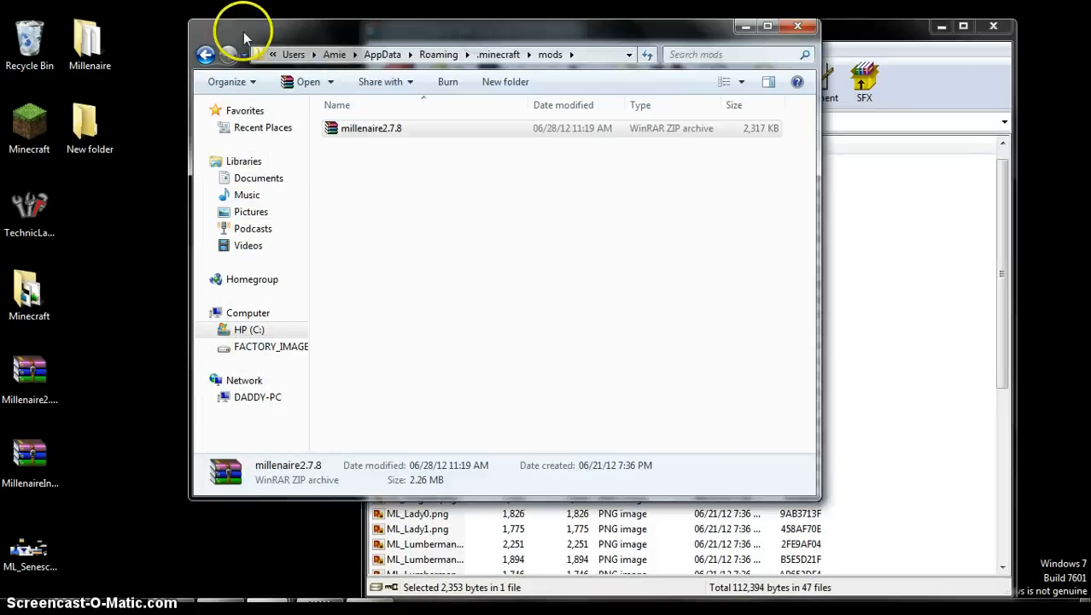
- Open the Minecraft Skin folder and rename the desktop Purple&Pink image to ML_Girl1
double_click(371, 128)
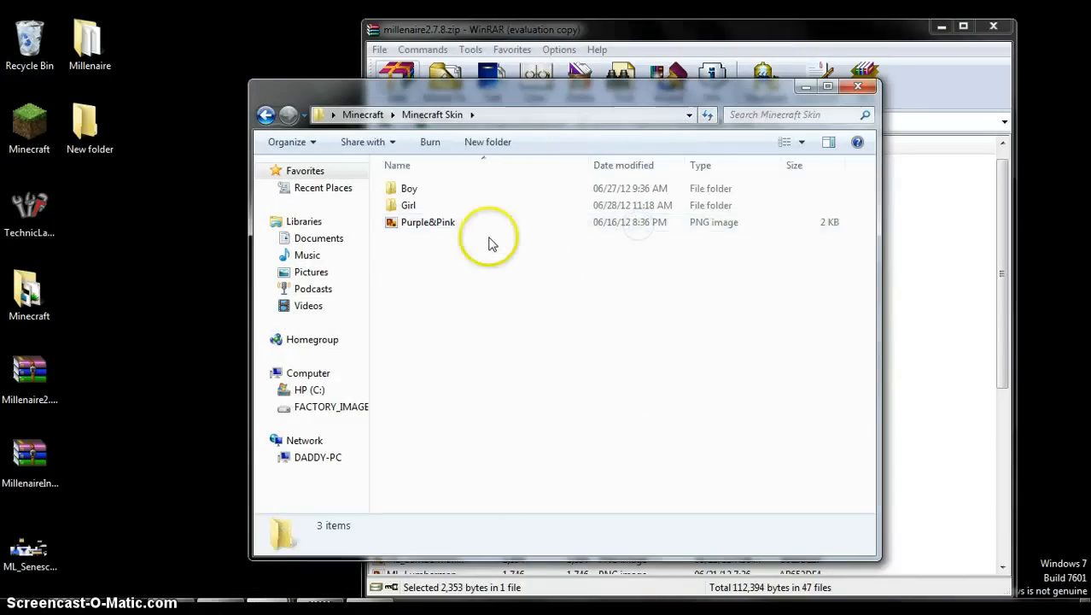
click(428, 222)
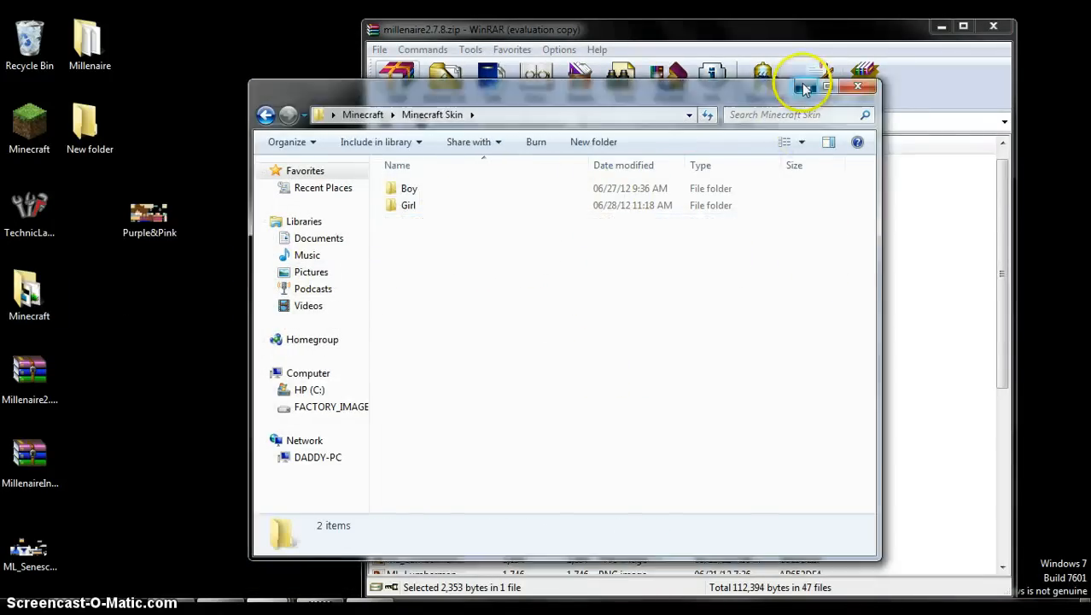
click(858, 86)
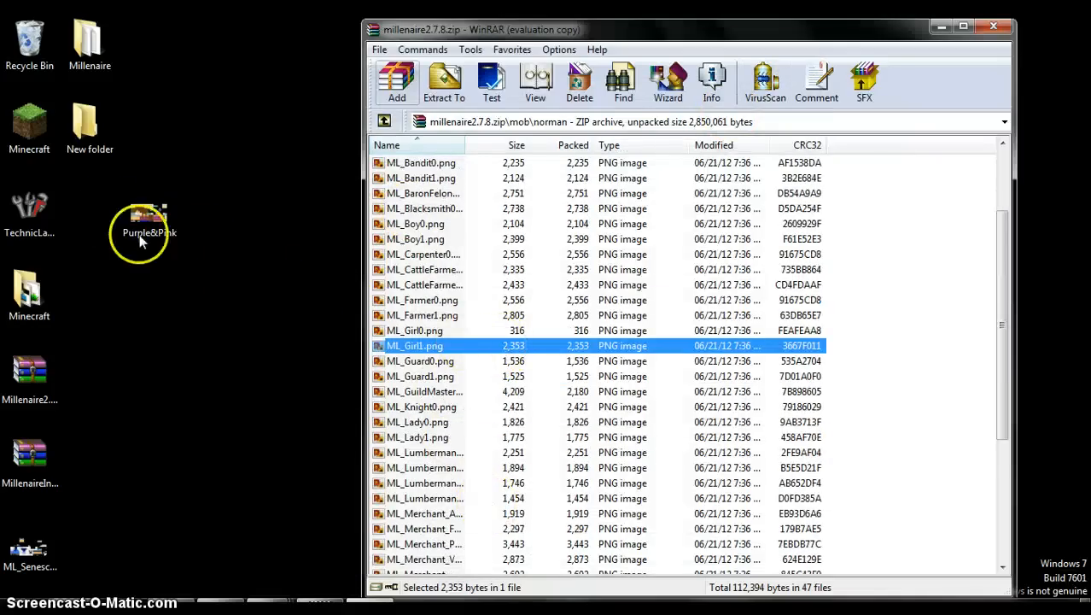
right_click(141, 213)
text(ML_Girl1)
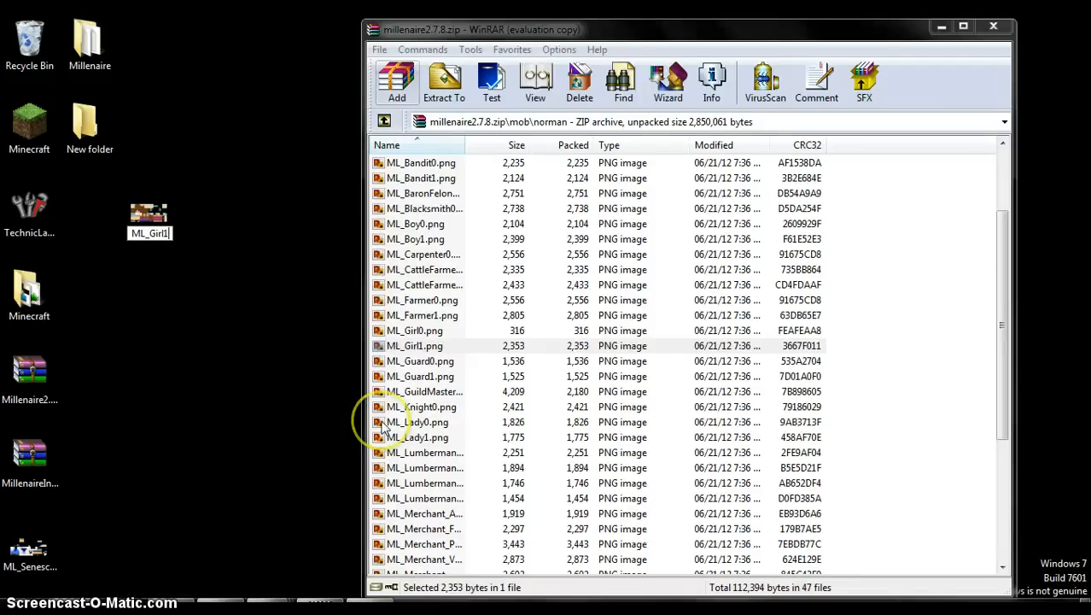
mouse_move(207, 351)
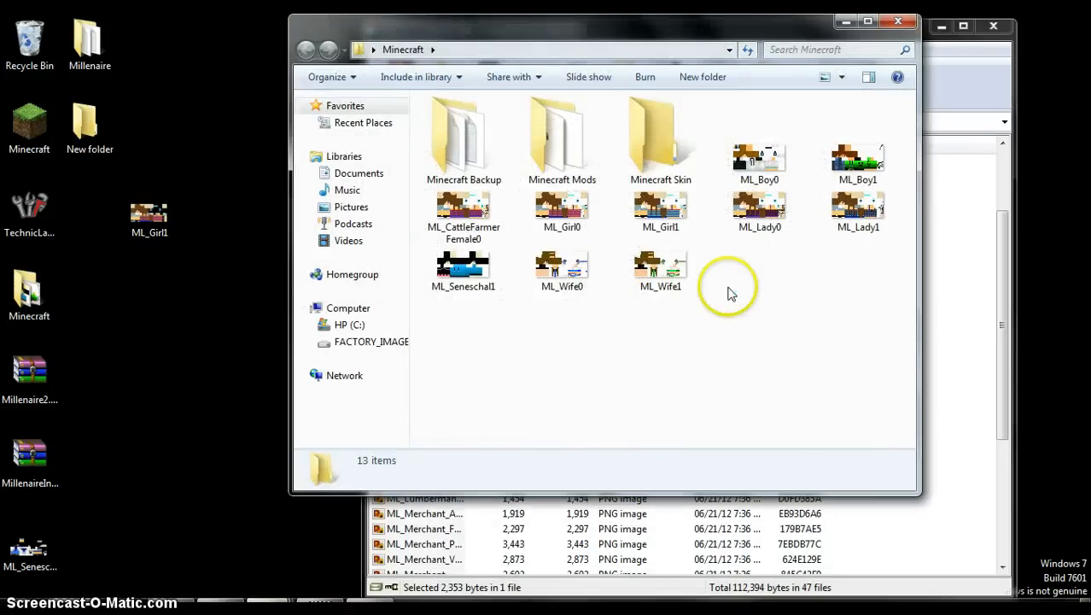
- Copy the ML_Girl0 skin onto the desktop and close the Minecraft folder
click(561, 212)
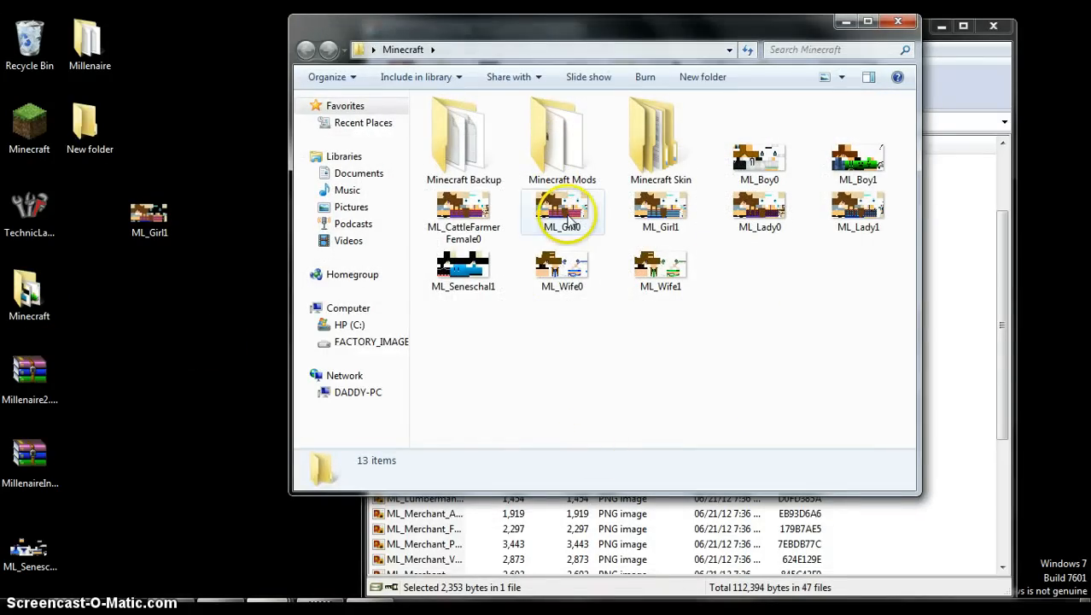
drag(562, 209, 659, 141)
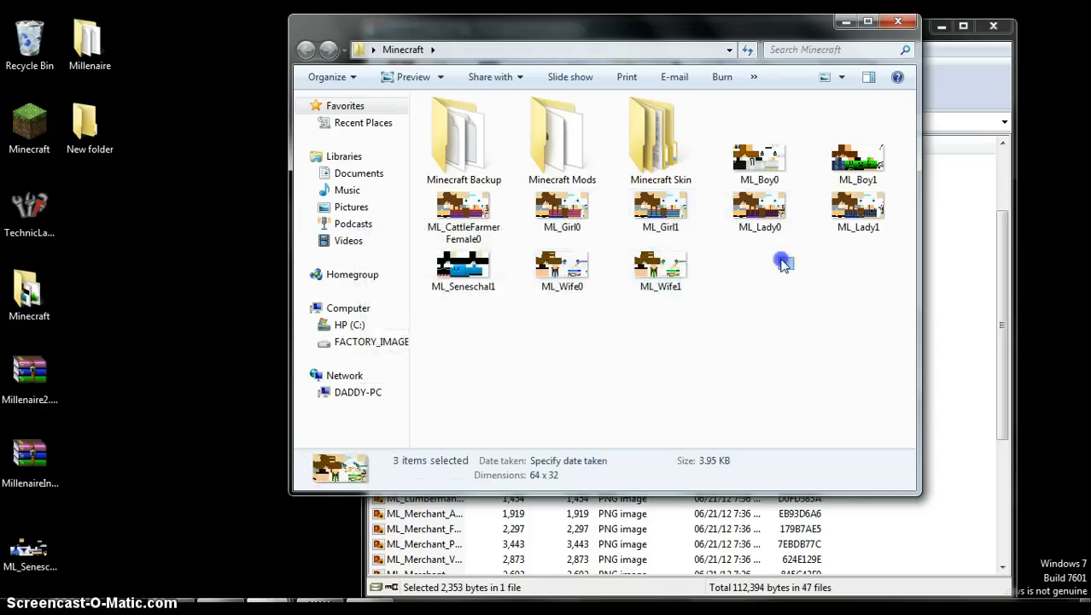
click(562, 212)
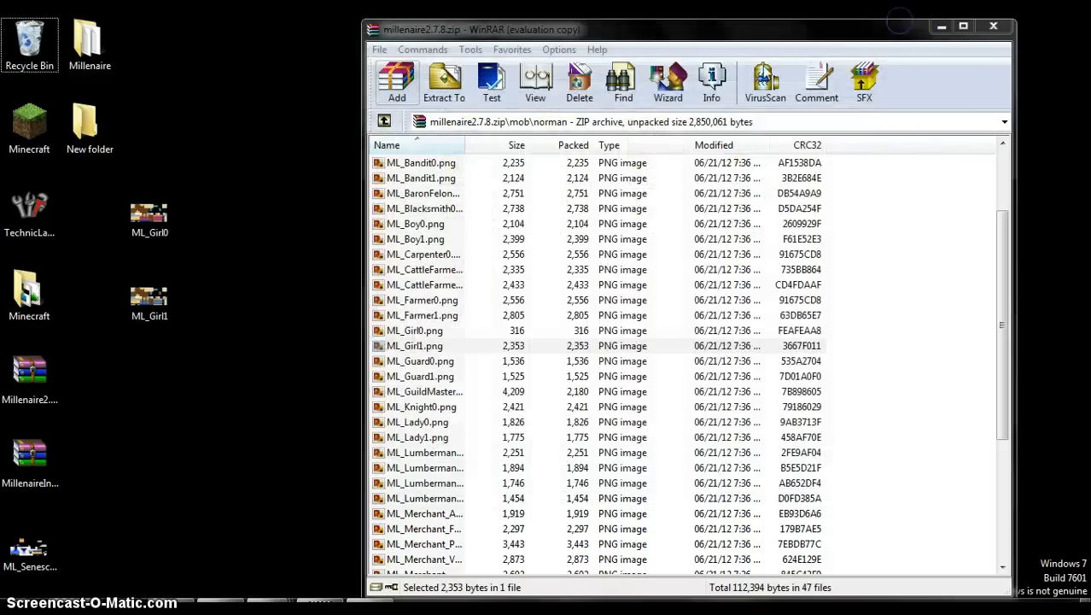
- Add ML_Girl0 and ML_Girl1 to the archive's norman folder, replacing the originals
click(149, 211)
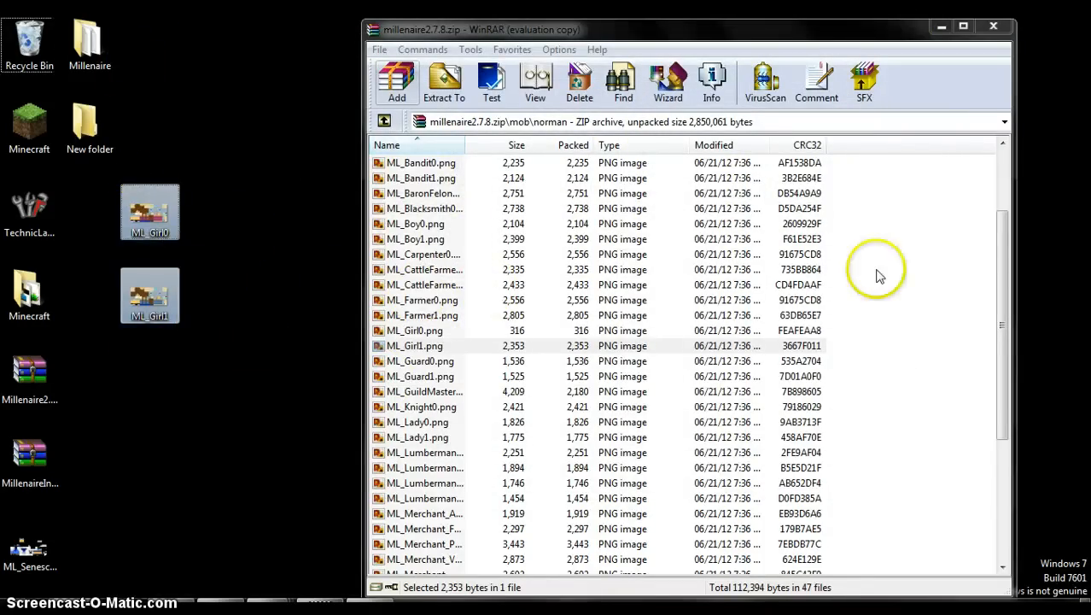
click(396, 81)
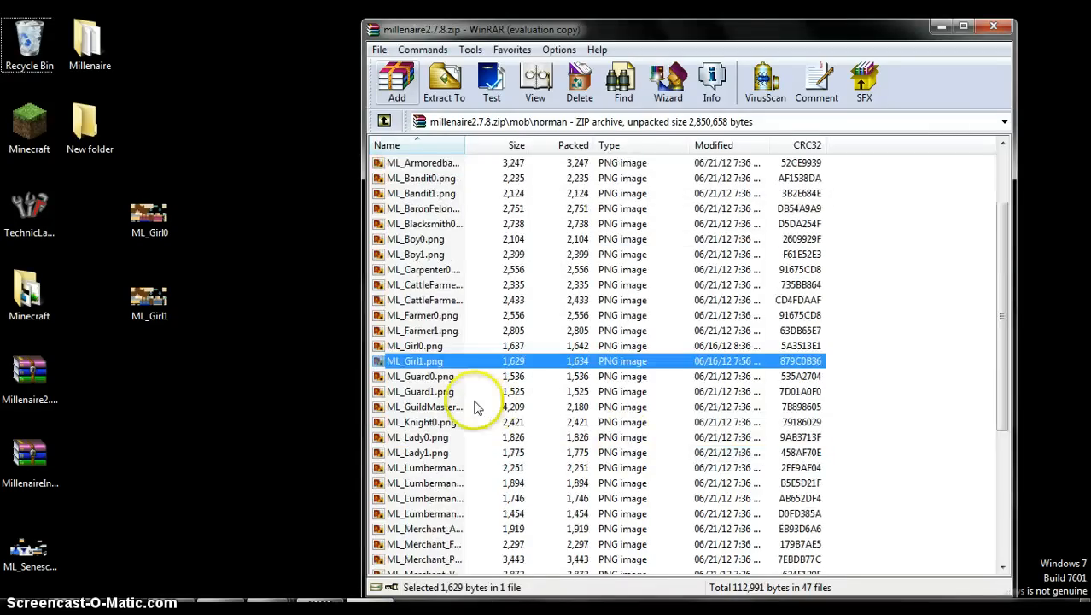
double_click(415, 346)
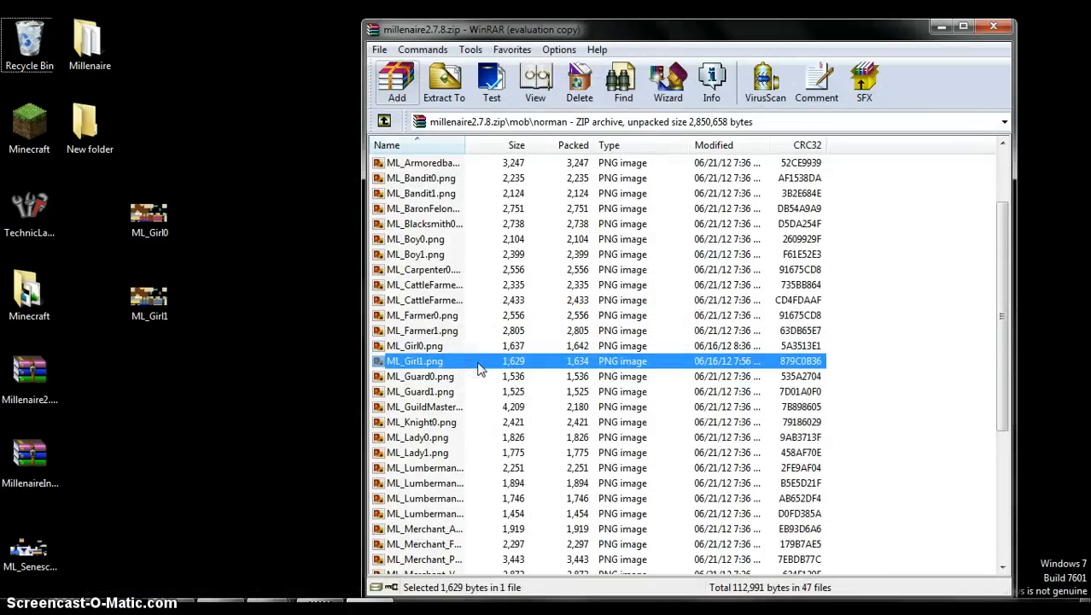
double_click(415, 360)
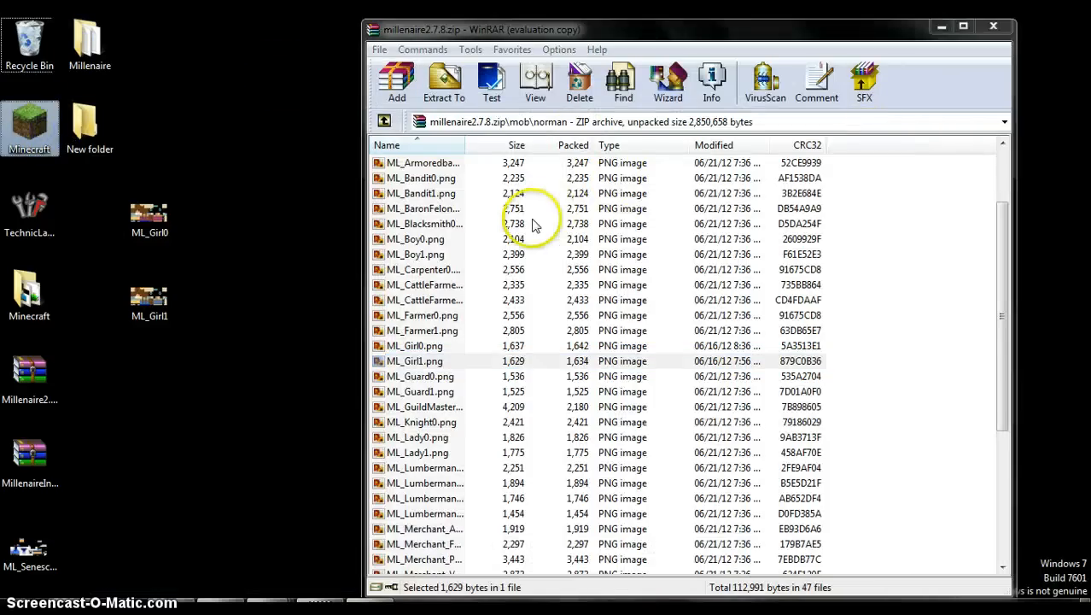
mouse_move(479, 489)
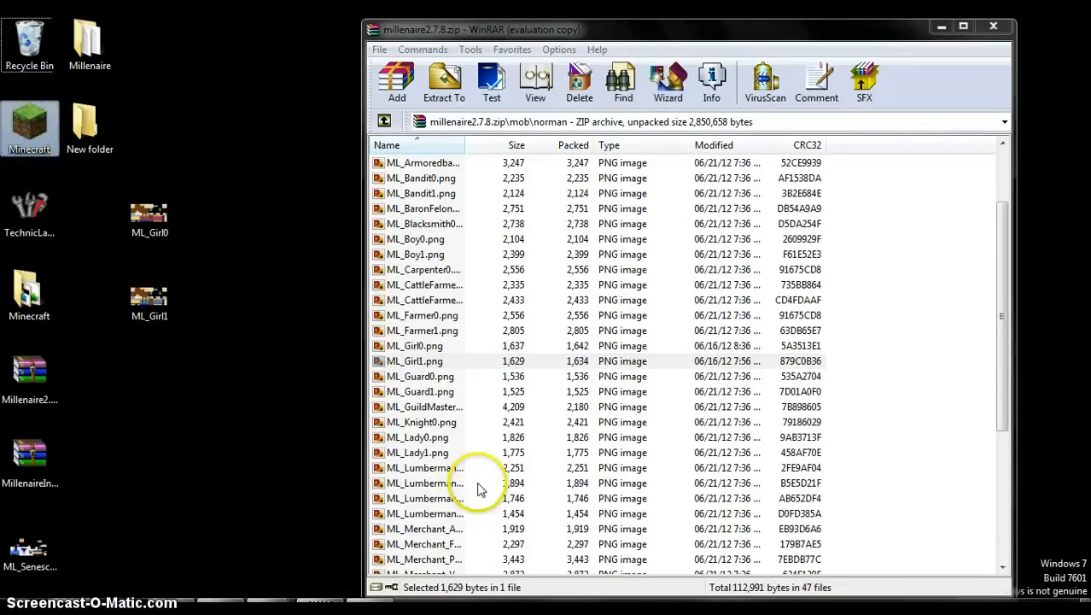
- Start the Minecraft launcher from the desktop
scroll(down, 3)
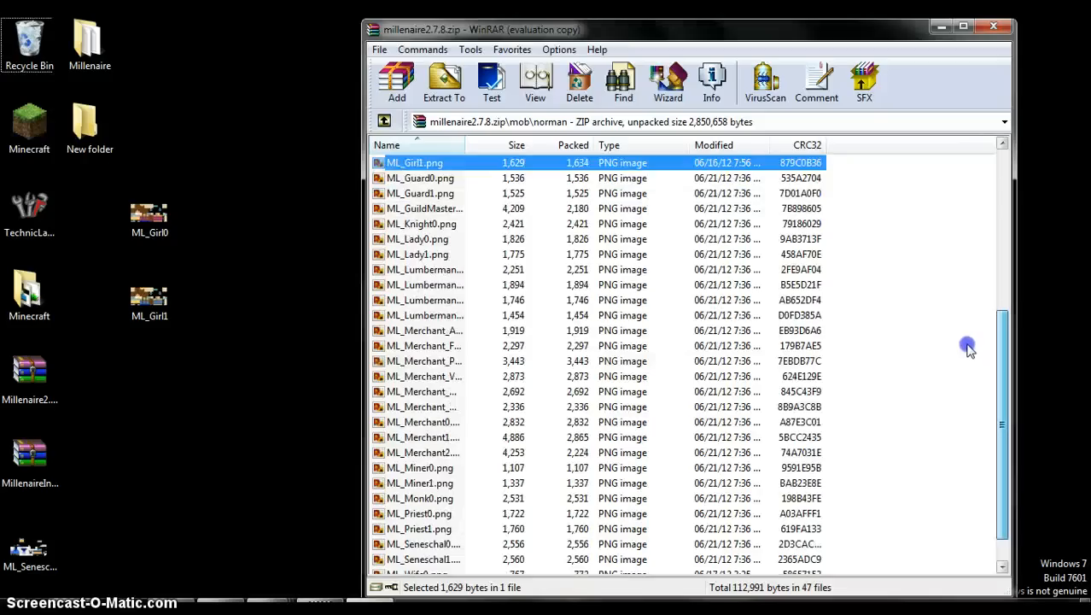
scroll(up, 3)
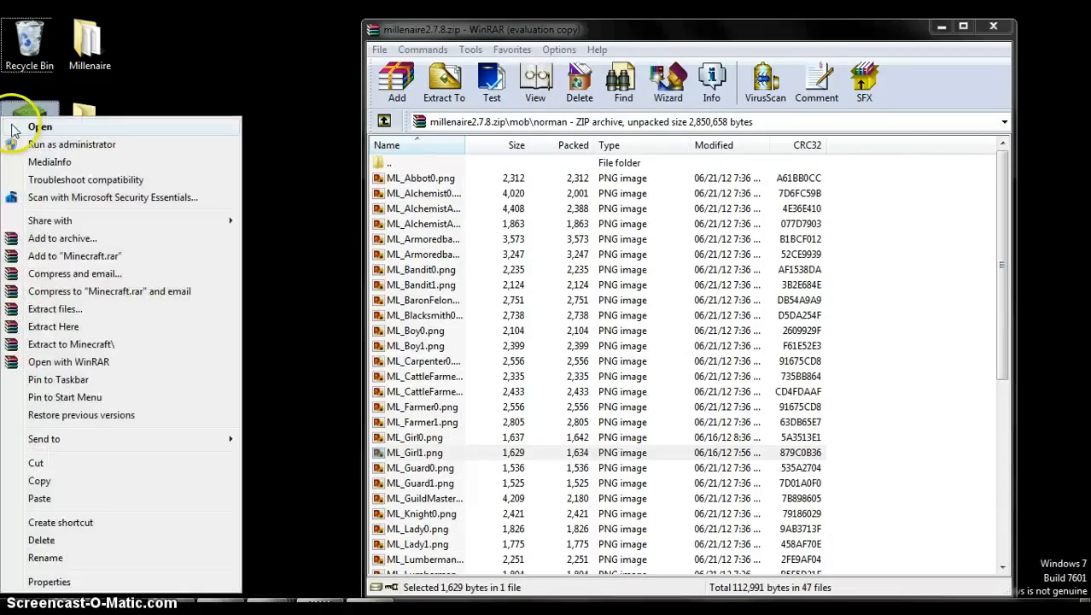
click(205, 64)
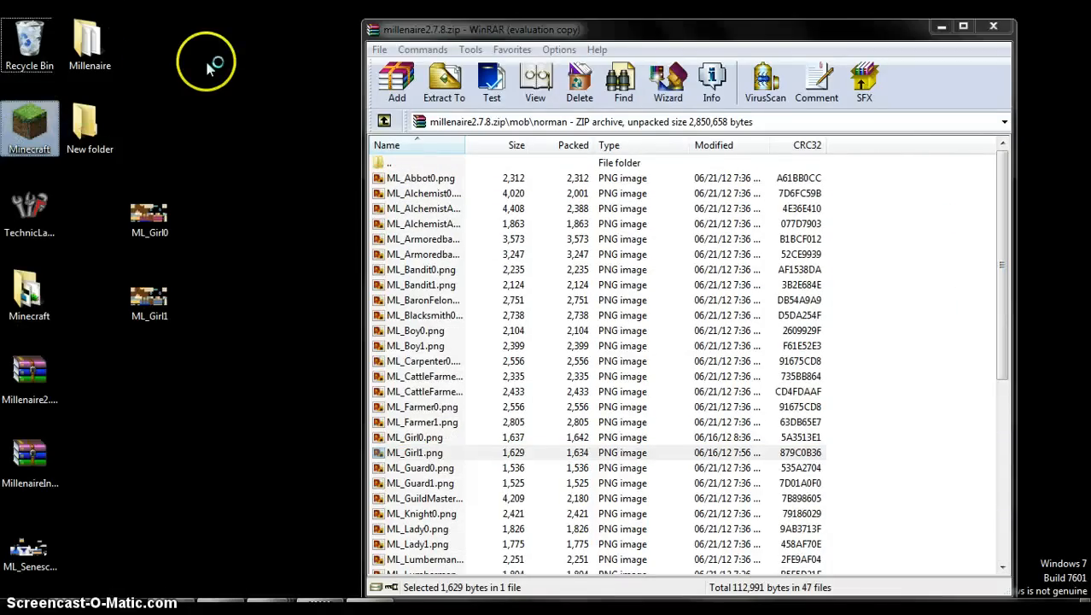
mouse_move(60, 183)
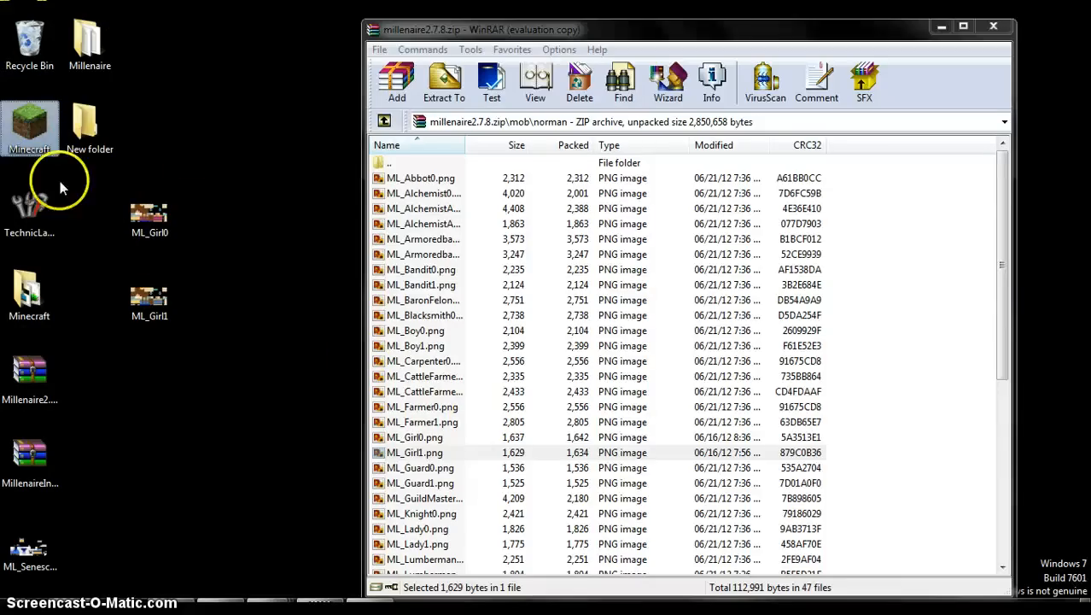
double_click(29, 126)
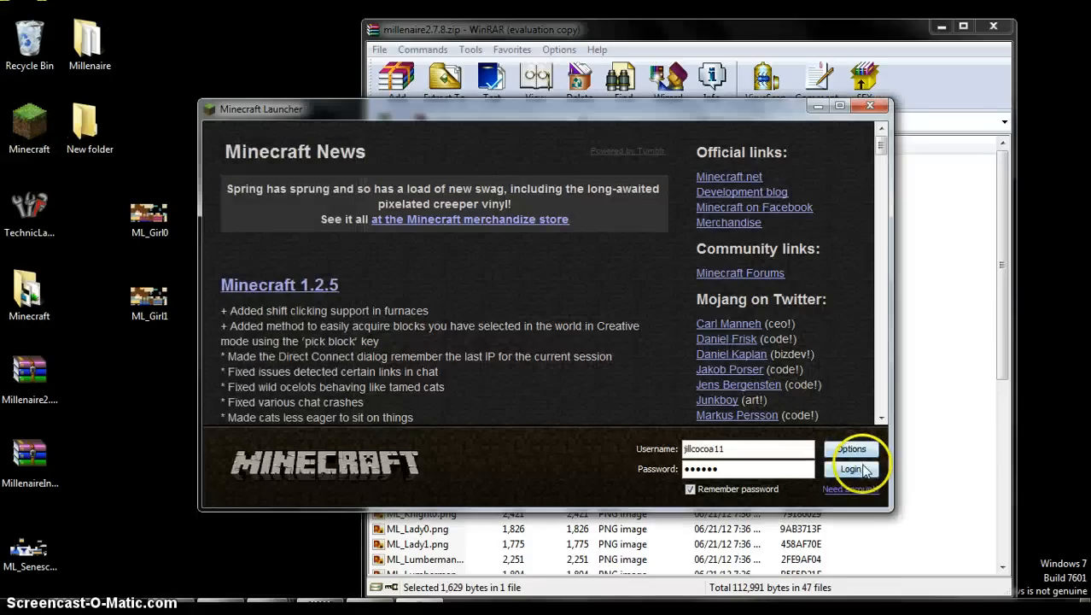
- Log in to the Minecraft Launcher to start the game
click(851, 468)
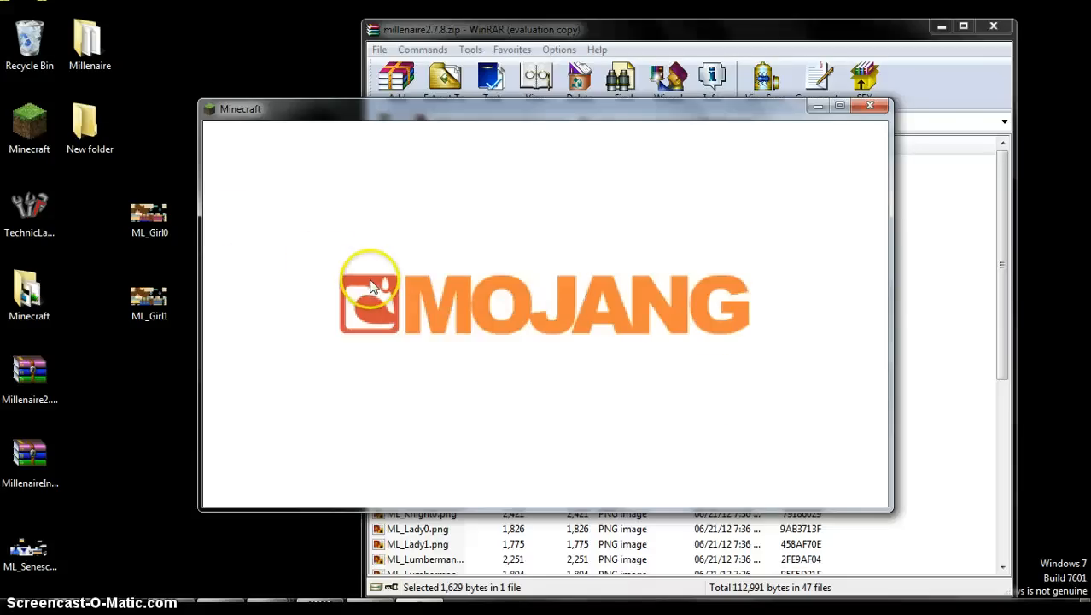
mouse_move(384, 294)
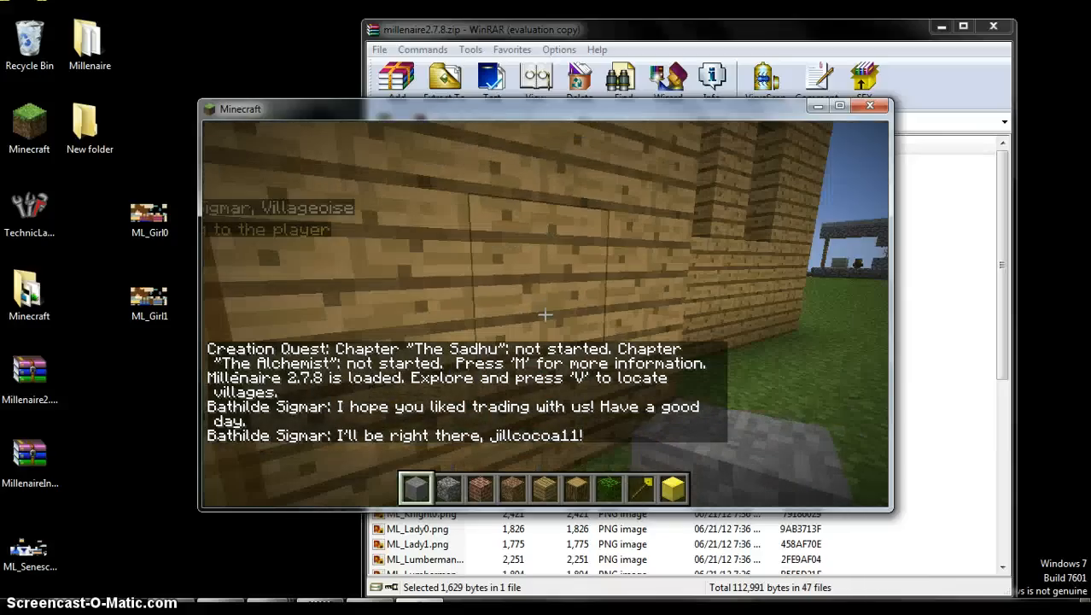
mouse_move(546, 316)
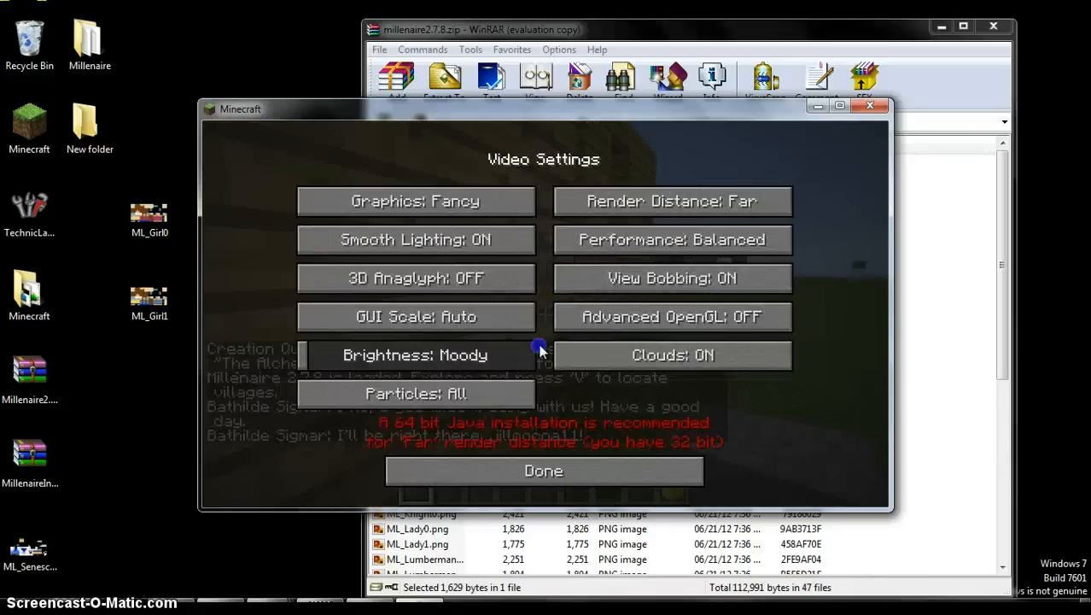
- Set video settings to Fast graphics and Tiny render distance, then resume
click(671, 200)
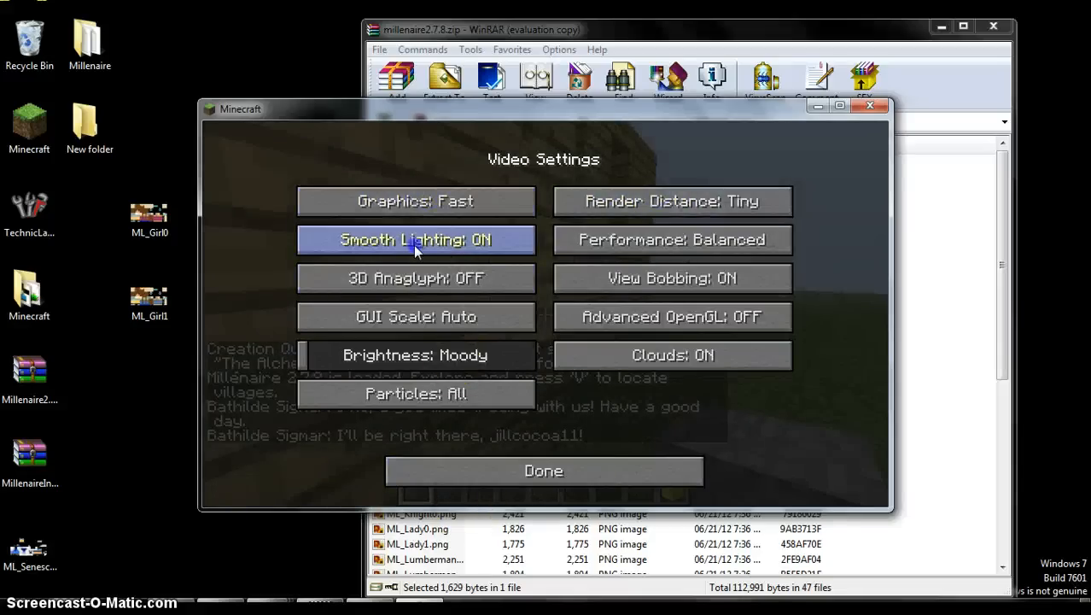
click(544, 471)
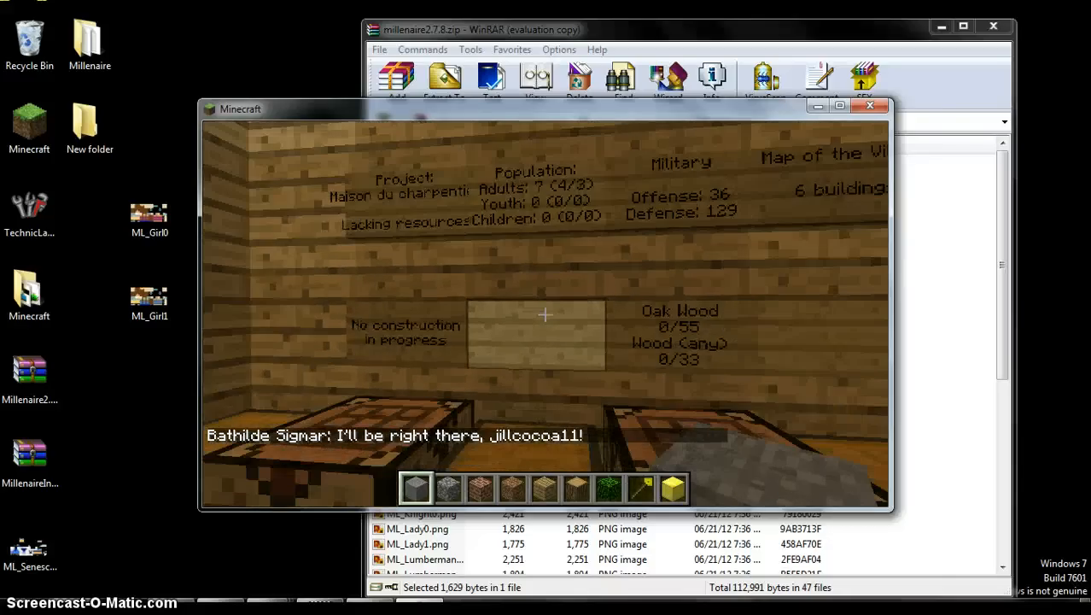
mouse_move(546, 316)
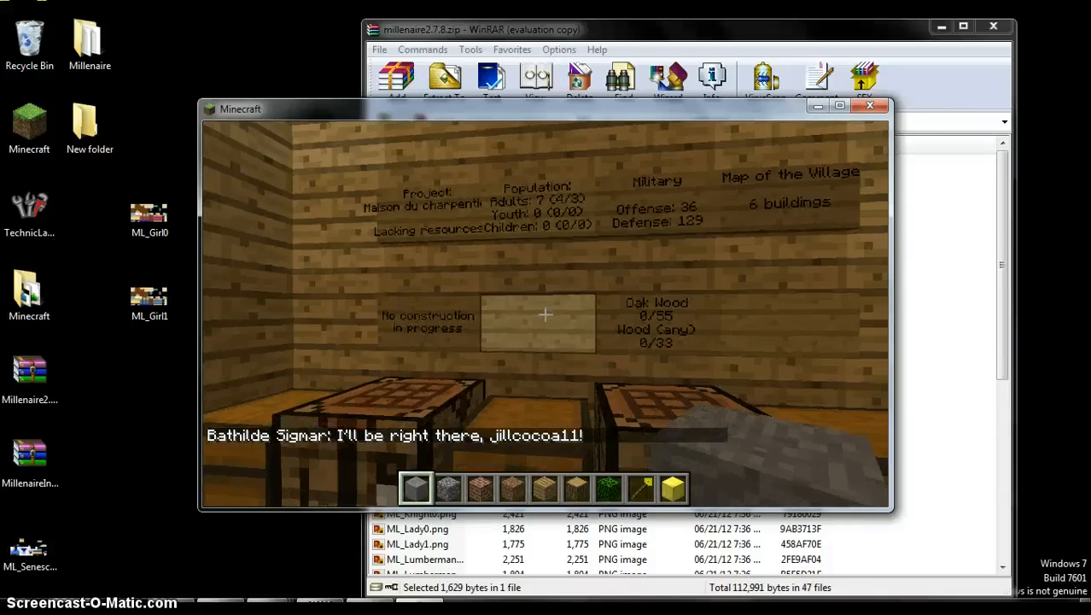
mouse_move(546, 316)
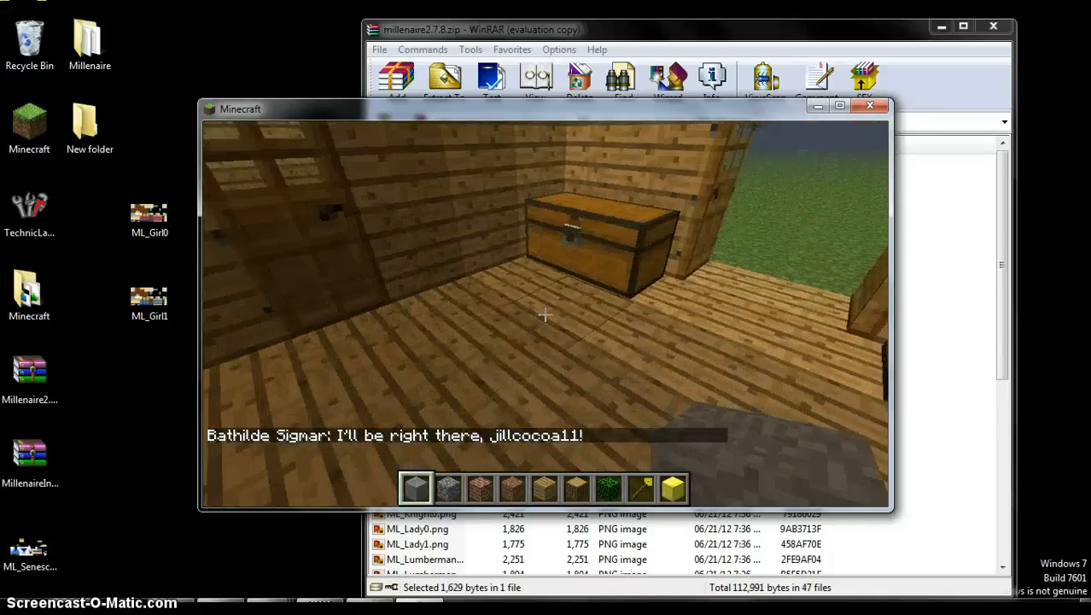
mouse_move(546, 315)
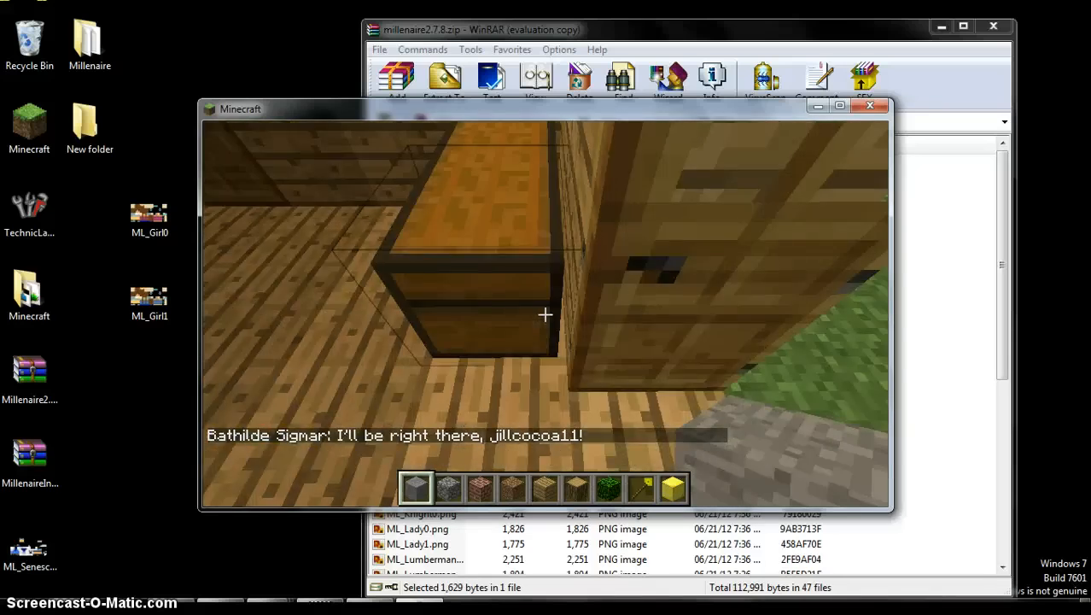